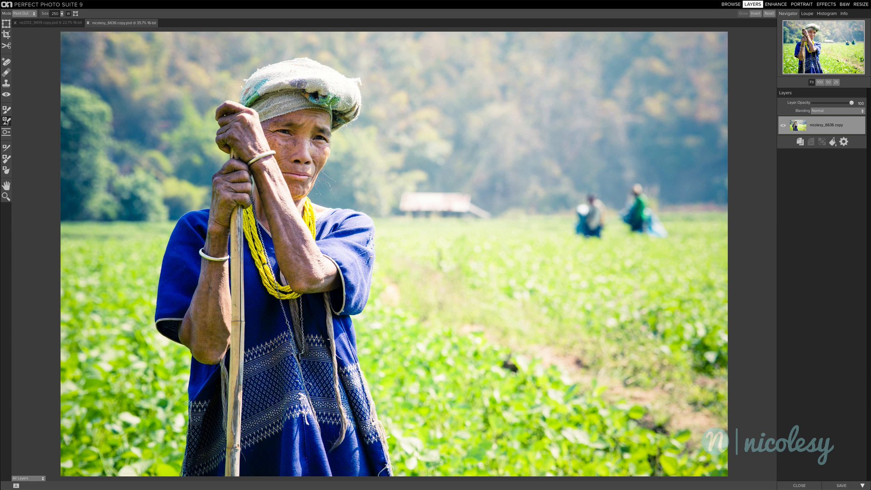
pyautogui.moveTo(11, 233)
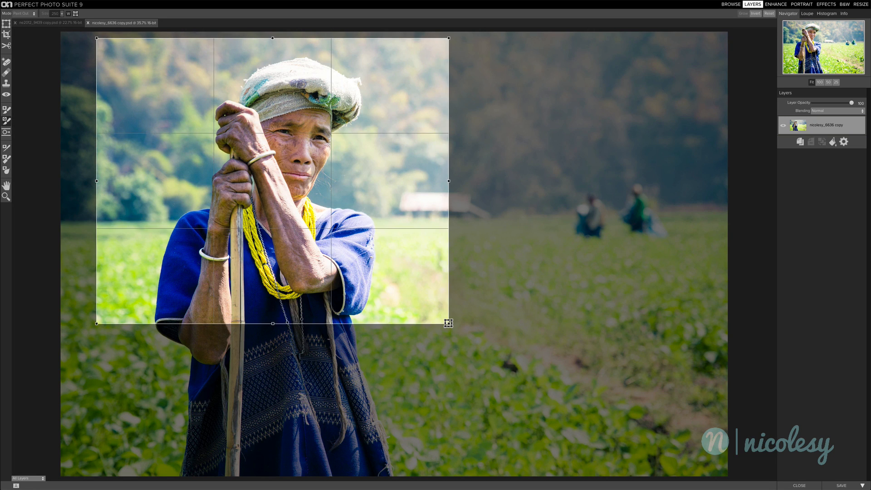
# - Quick-mask the woman as the subject, then clean the cutout edge by her shoulder at 100%
pyautogui.moveTo(448, 322); pyautogui.dragTo(466, 476)
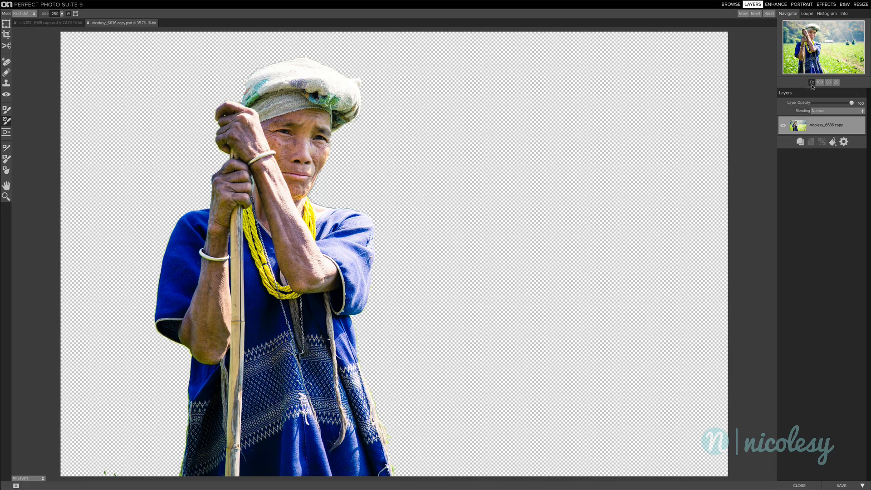
pyautogui.click(818, 82)
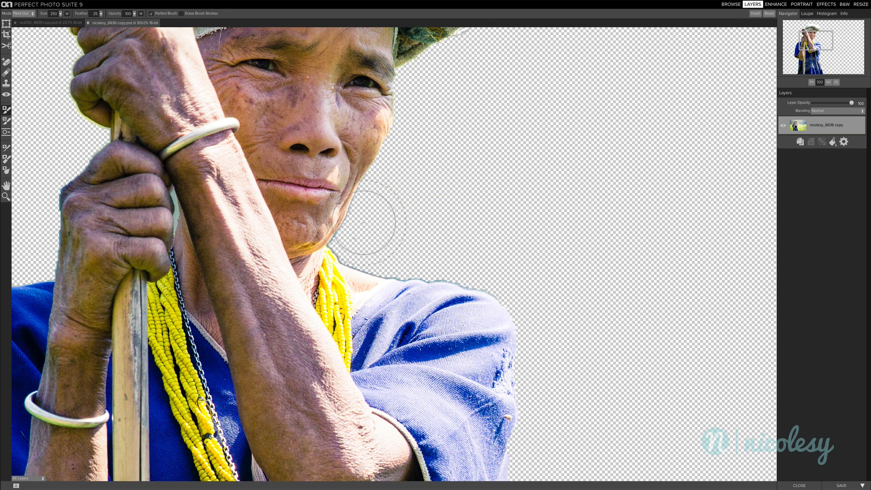
pyautogui.moveTo(364, 222); pyautogui.dragTo(465, 261)
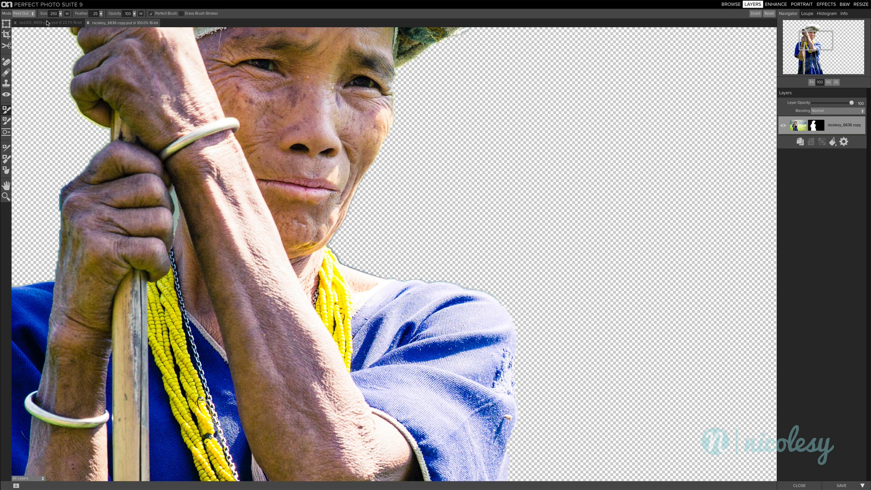
# - Switch to the Milford Inn photo and mark the sky left of and above the sign for removal
pyautogui.click(42, 21)
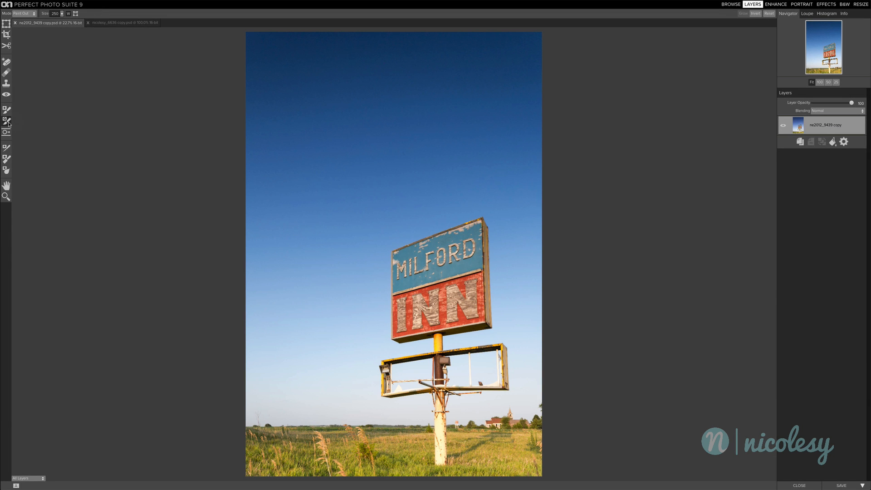
pyautogui.click(333, 386)
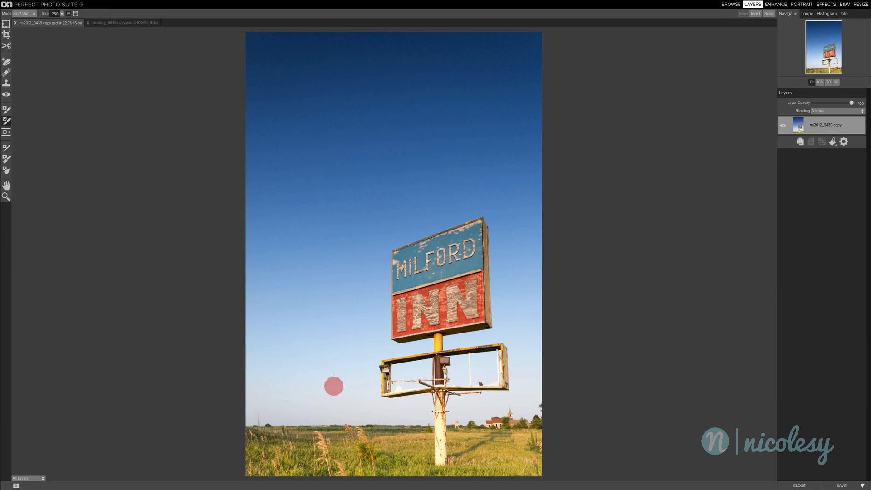
pyautogui.moveTo(332, 386); pyautogui.dragTo(472, 133)
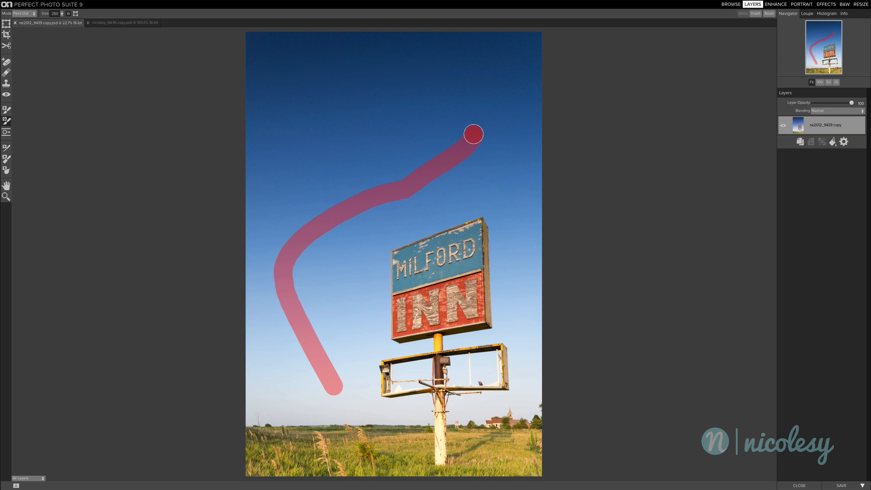
pyautogui.moveTo(473, 134); pyautogui.dragTo(400, 58)
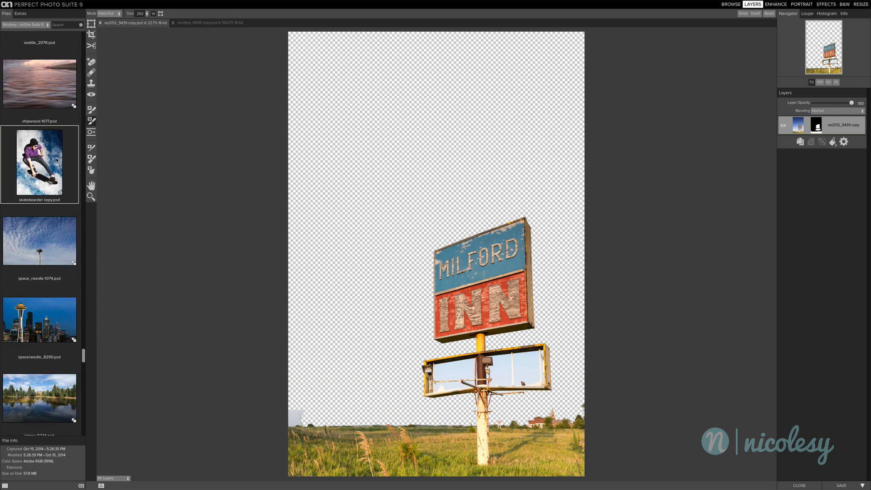
# - Add the wispy cloudy sky image from the Browse panel as a new layer
pyautogui.scroll(-3)
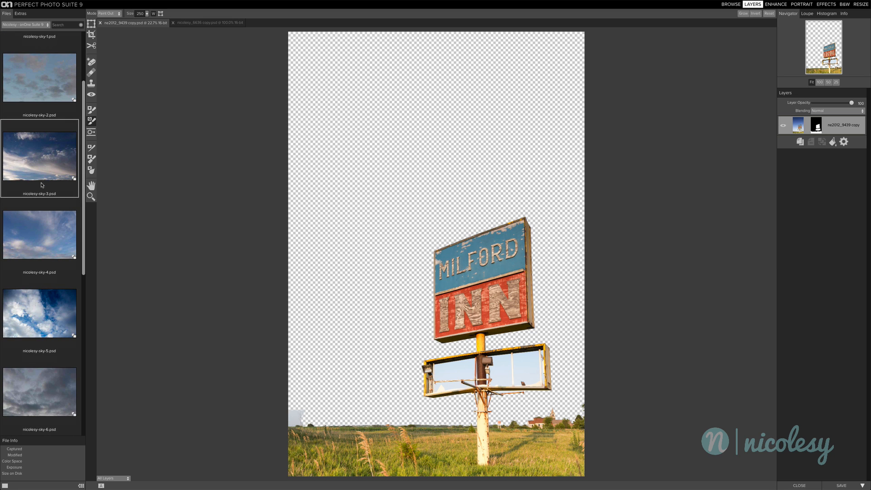
pyautogui.moveTo(44, 152)
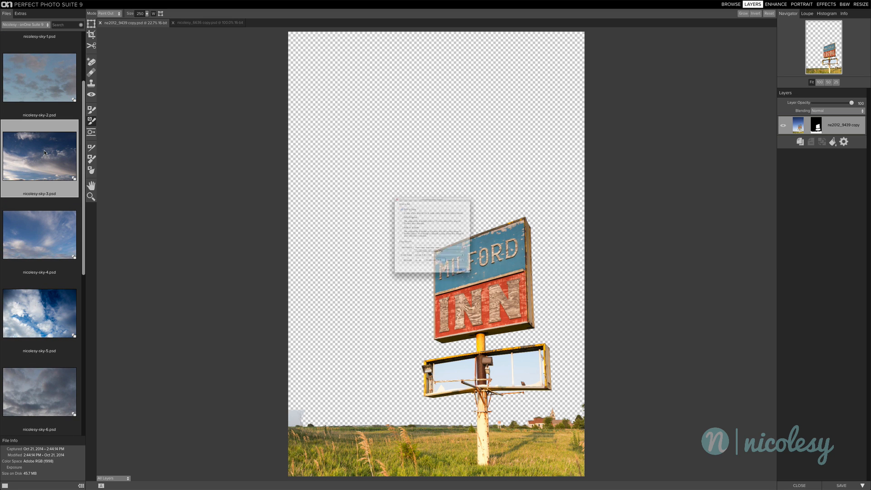
pyautogui.doubleClick(39, 155)
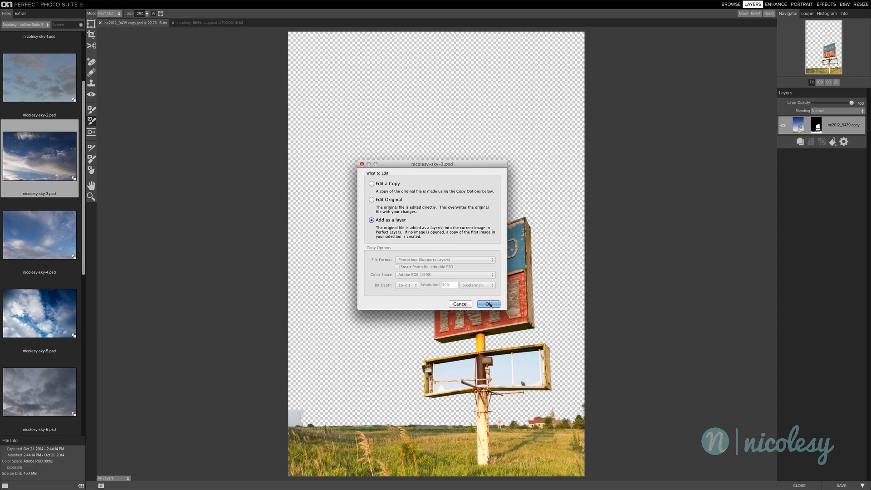
pyautogui.click(488, 304)
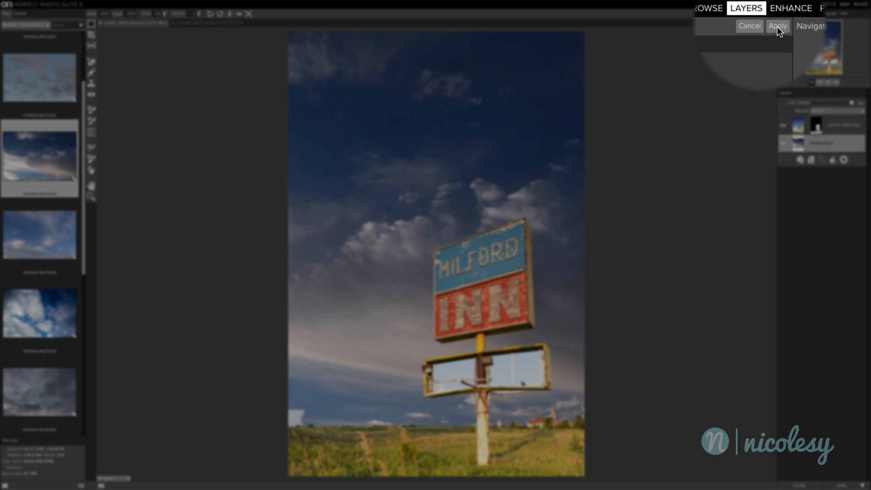
# - Apply the positioned sky layer's placement behind the cut-out sign
pyautogui.click(777, 25)
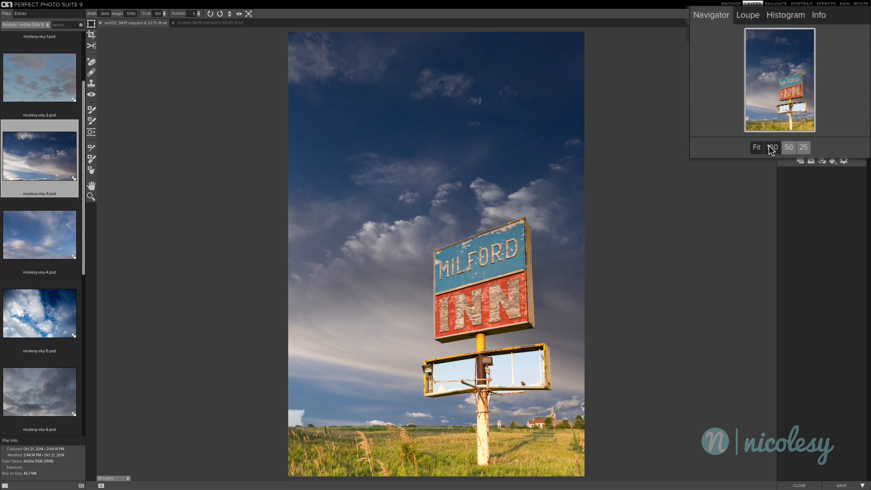
# - Zoom to 100% and move the view down to the sign's empty lower frame
pyautogui.click(771, 147)
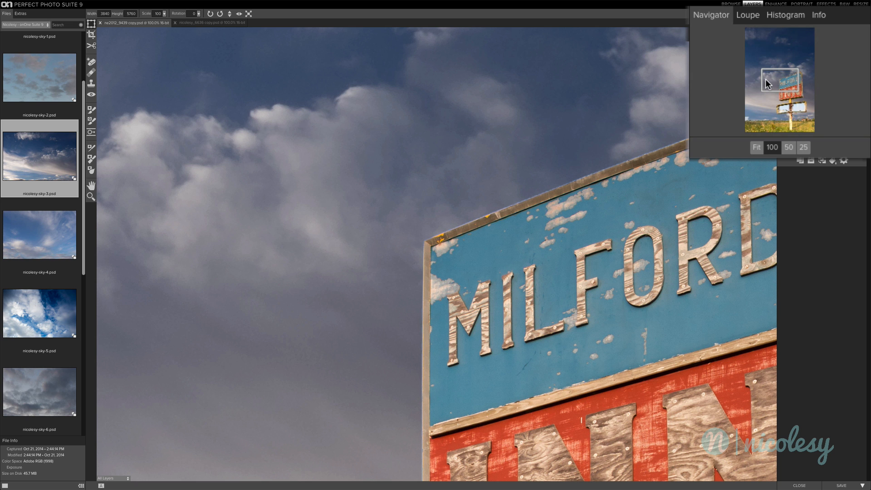
pyautogui.moveTo(780, 82); pyautogui.dragTo(788, 106)
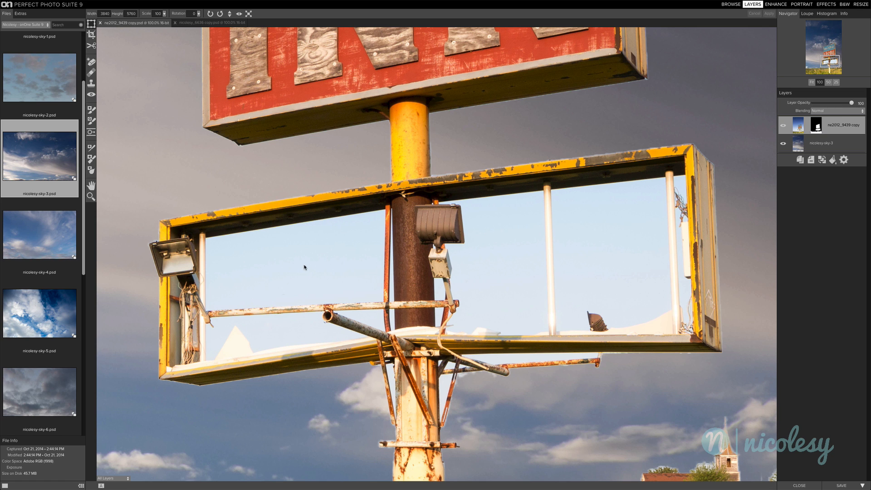
pyautogui.moveTo(310, 270)
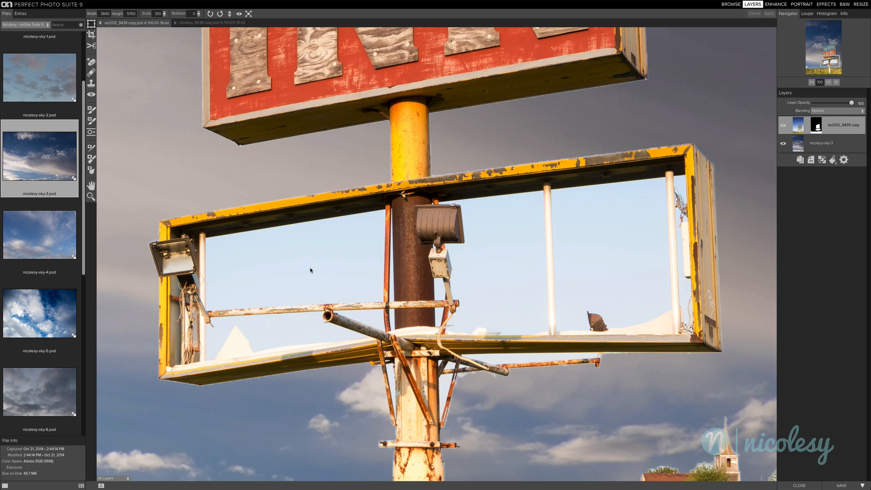
pyautogui.moveTo(312, 270)
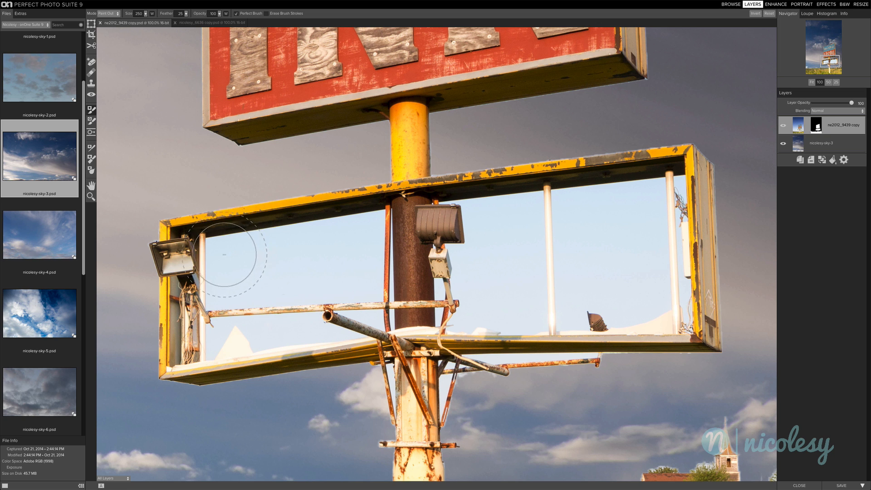
# - Paint out the old sky inside the empty lower frame so the clouds show through
pyautogui.moveTo(222, 256); pyautogui.dragTo(305, 244)
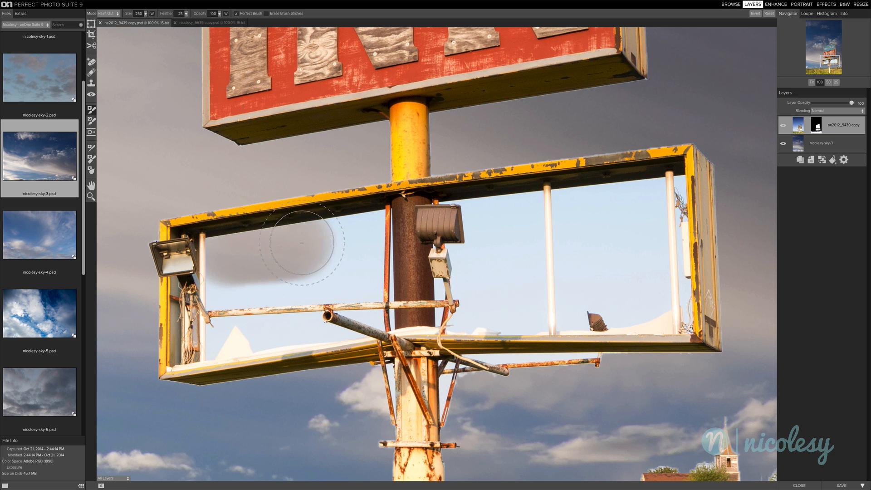
pyautogui.moveTo(305, 238); pyautogui.dragTo(366, 233)
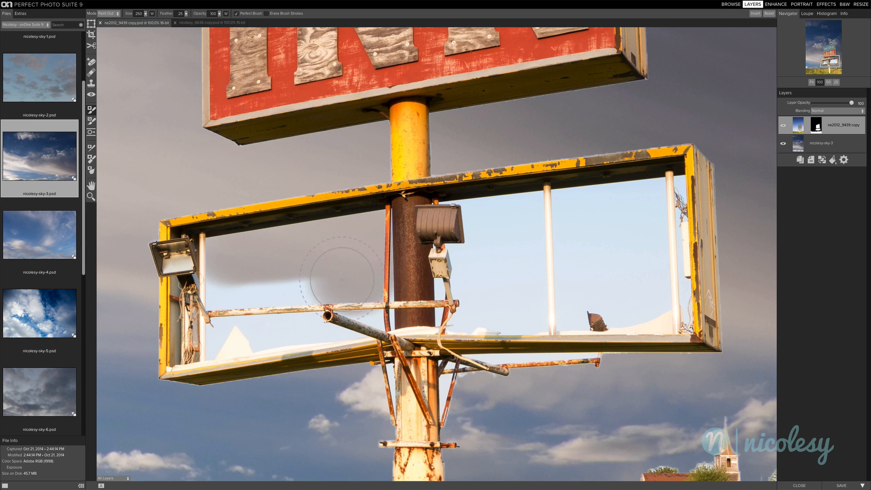
pyautogui.moveTo(342, 278); pyautogui.dragTo(222, 294)
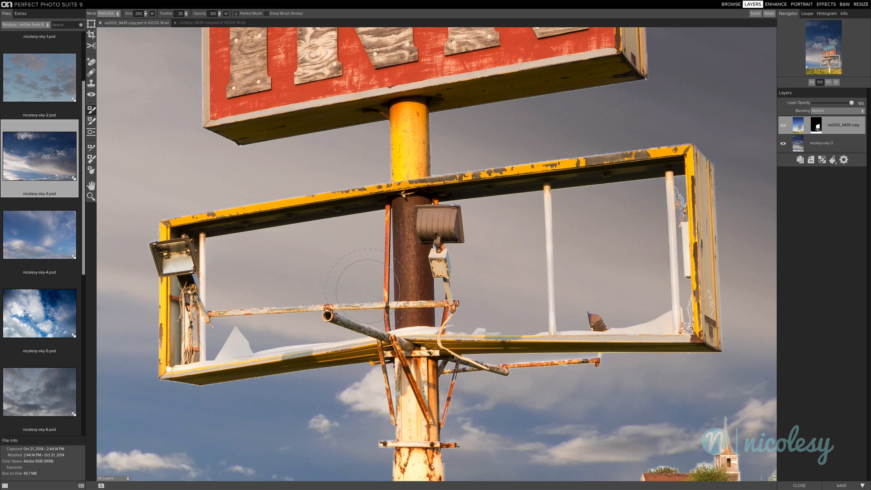
pyautogui.moveTo(294, 383)
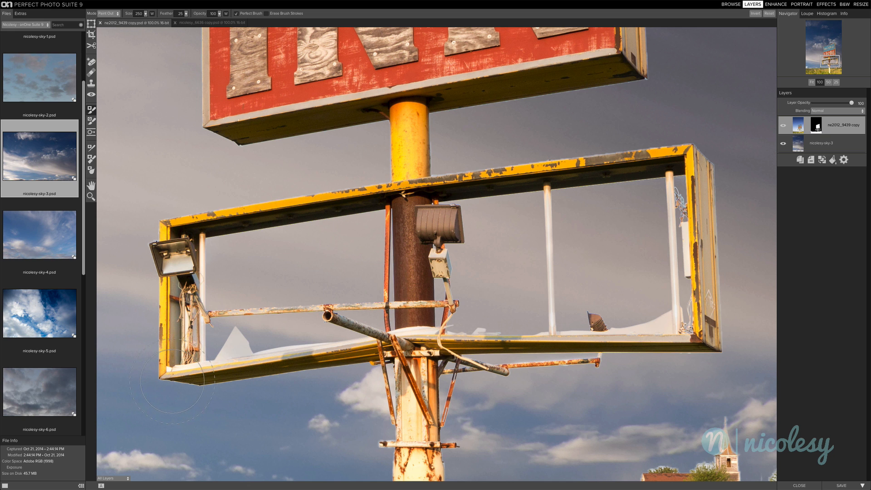
pyautogui.press('cmd+plus')
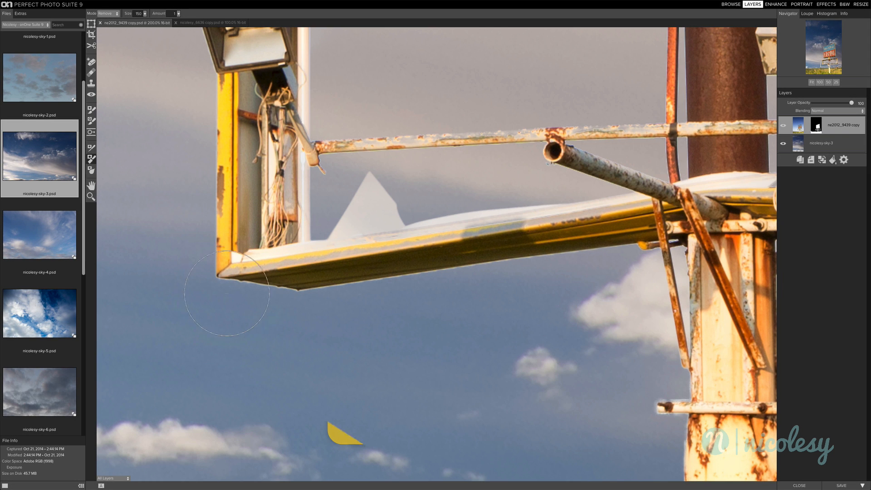
# - With a smaller brush, restore the rusty crossbar edge eaten by the mask, then switch to hiding
pyautogui.press('[')
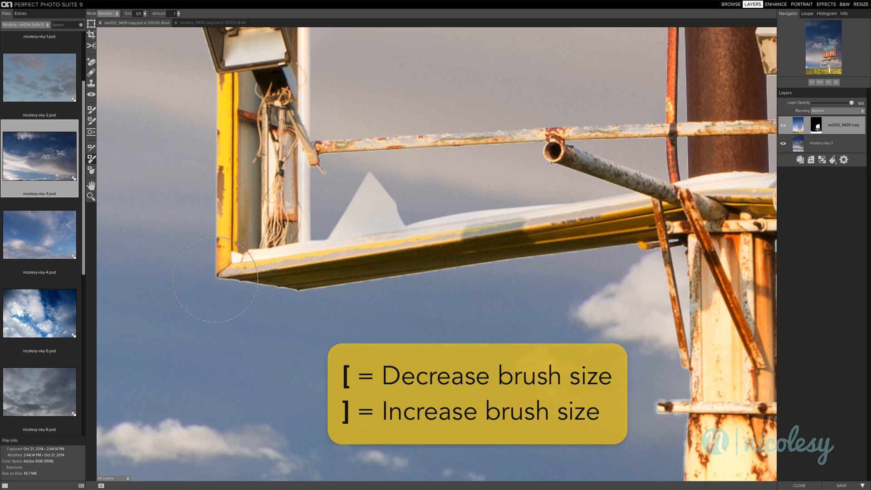
pyautogui.moveTo(241, 293)
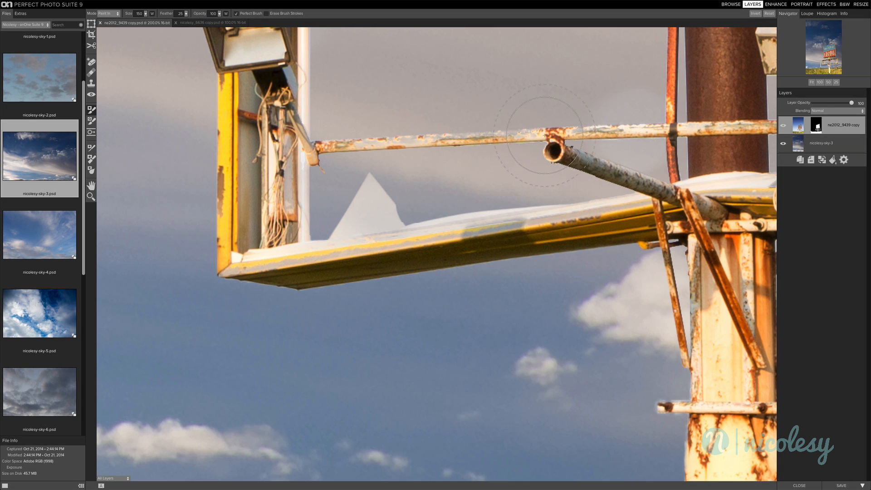
pyautogui.moveTo(547, 136); pyautogui.dragTo(397, 143)
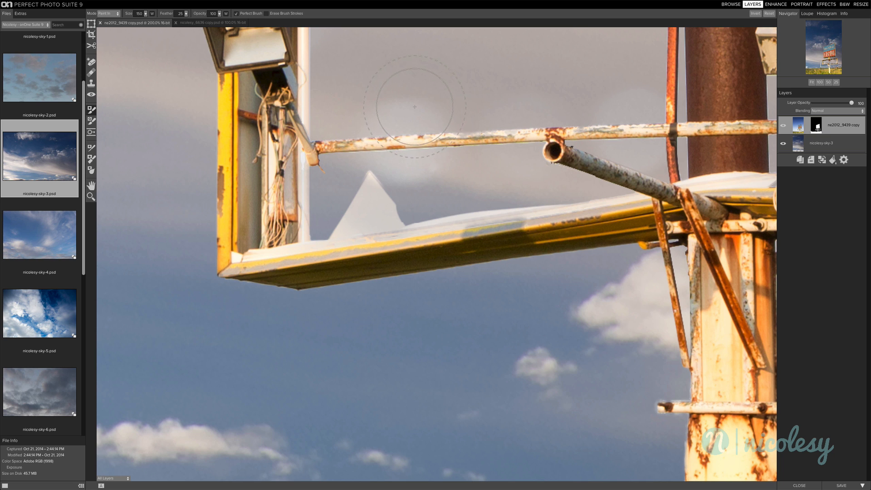
pyautogui.press('x')
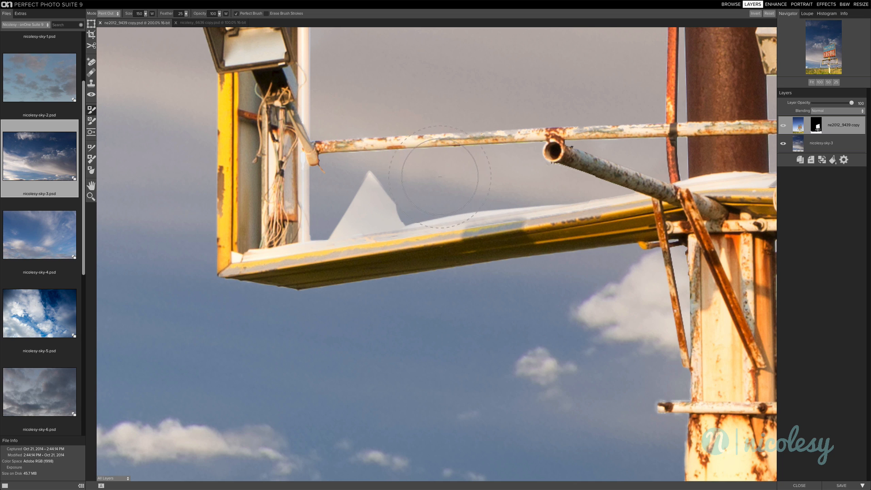
pyautogui.moveTo(548, 78)
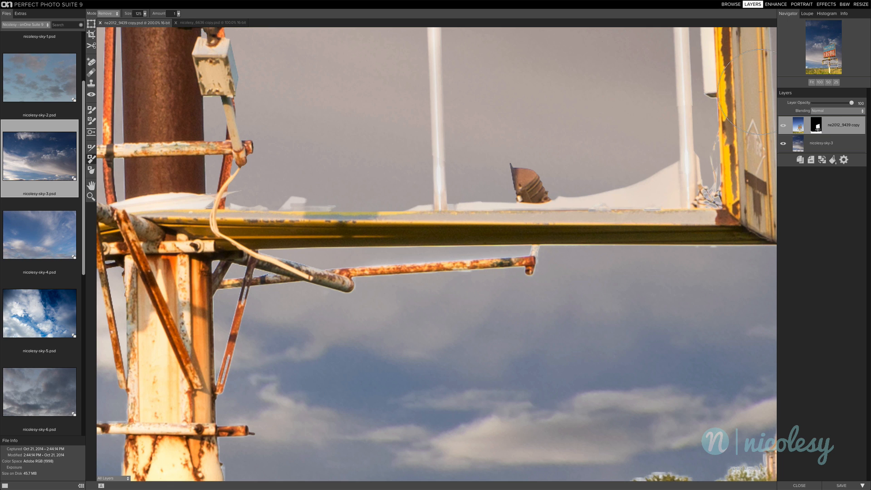
# - Fit the view and clean the sky edge along the horizon treeline toward the church
pyautogui.click(811, 83)
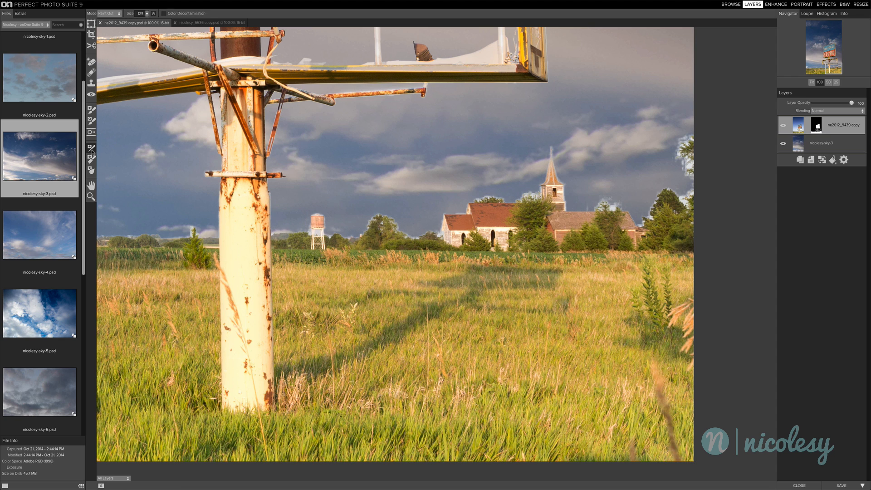
pyautogui.moveTo(272, 227); pyautogui.dragTo(444, 231)
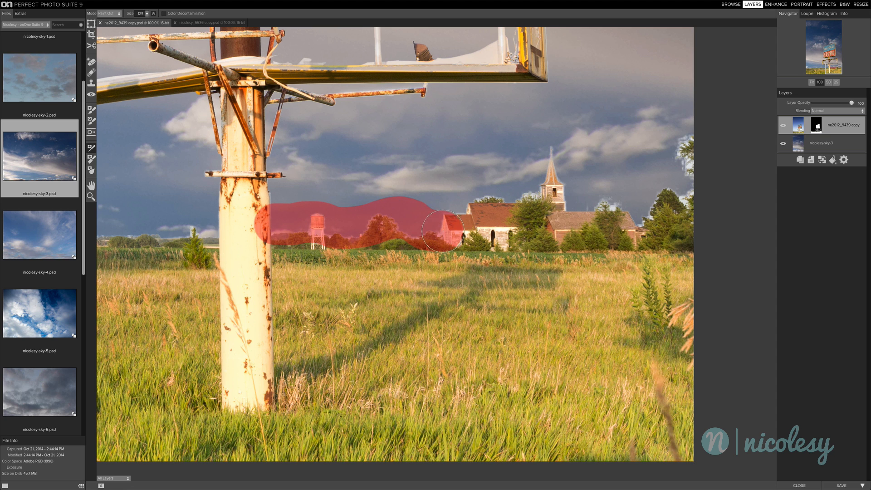
pyautogui.moveTo(443, 231); pyautogui.dragTo(706, 170)
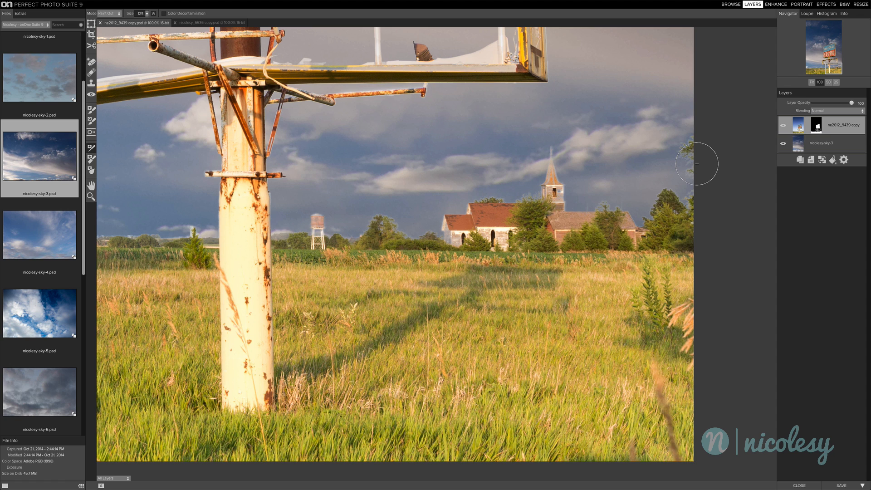
pyautogui.moveTo(624, 220)
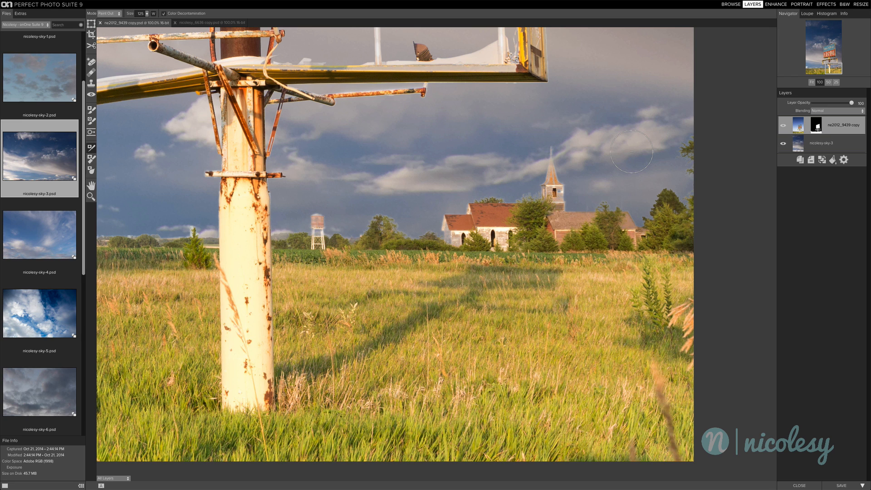
pyautogui.moveTo(309, 196)
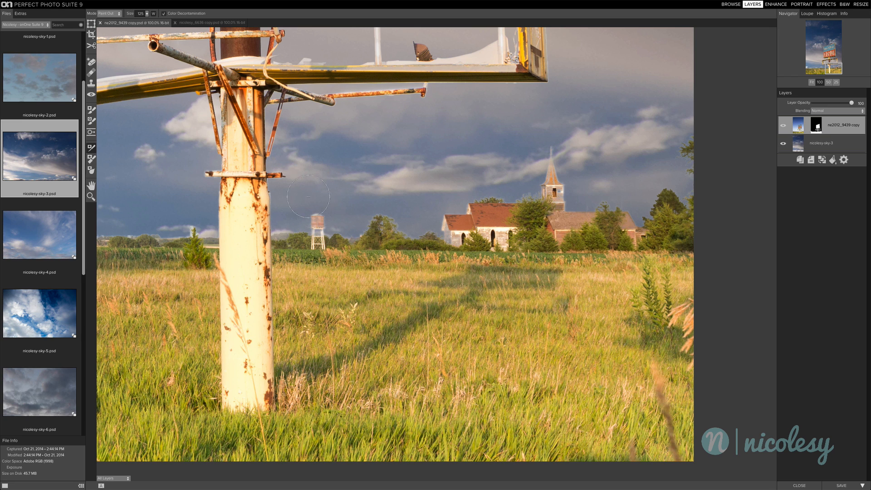
# - Touch up the sky edge around the water tower and over the church roof
pyautogui.moveTo(308, 197); pyautogui.dragTo(430, 233)
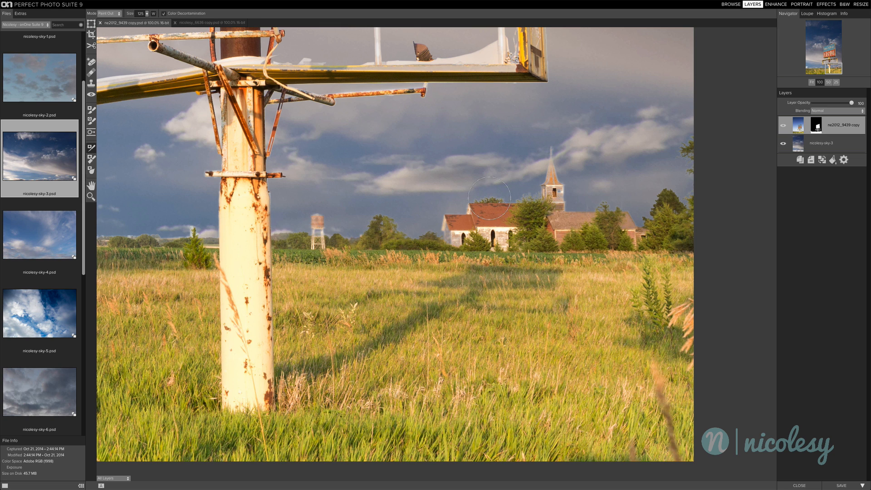
pyautogui.moveTo(489, 199); pyautogui.dragTo(560, 170)
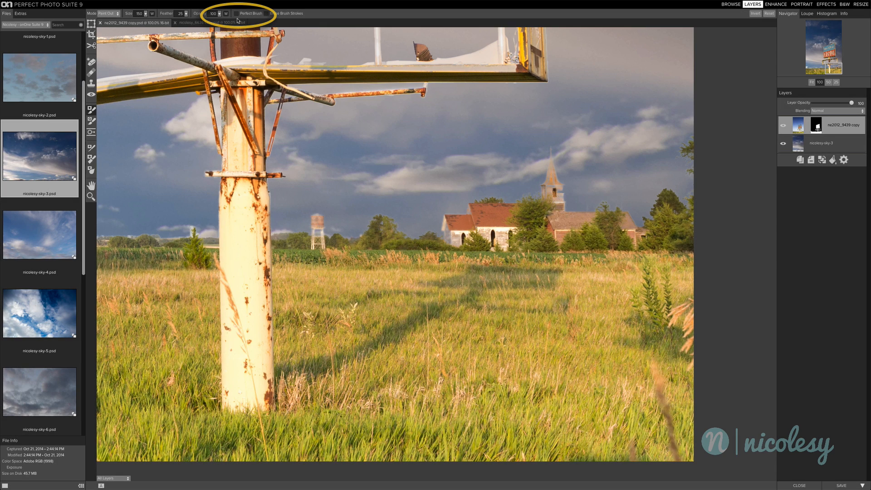
pyautogui.moveTo(550, 180)
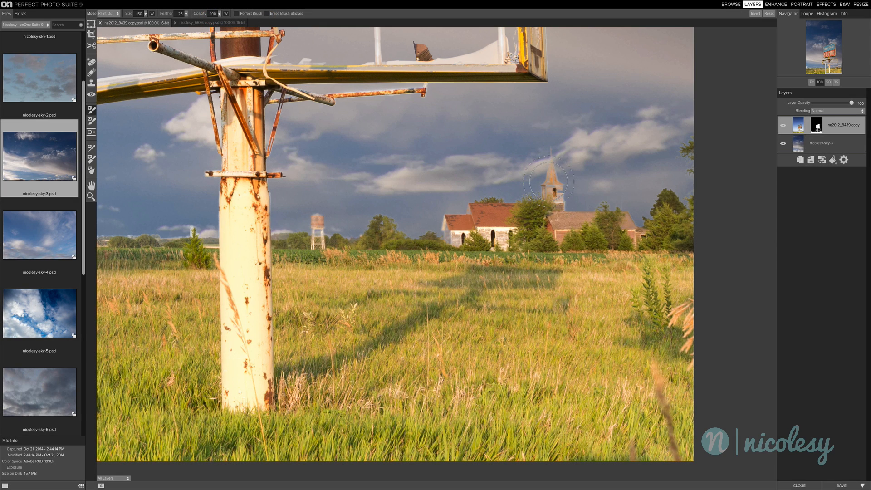
# - Touch up the sky near the steeple and church roof, then fit the whole photo in view
pyautogui.press('[')
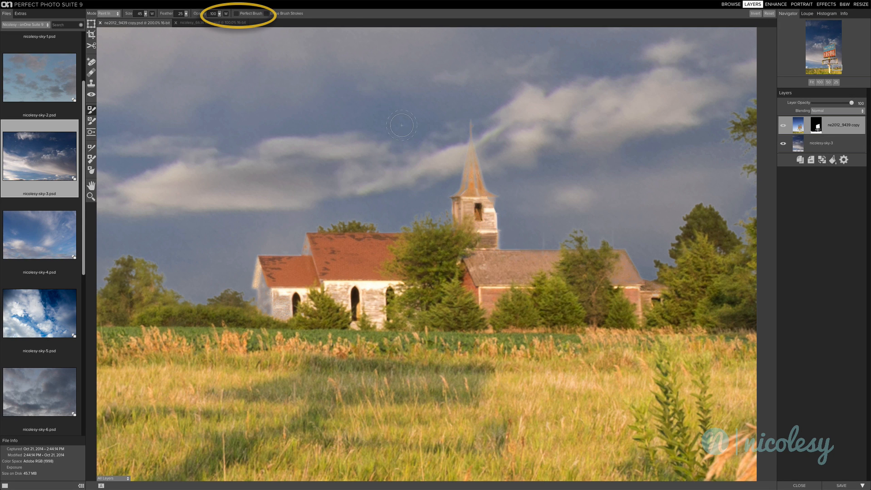
pyautogui.click(236, 14)
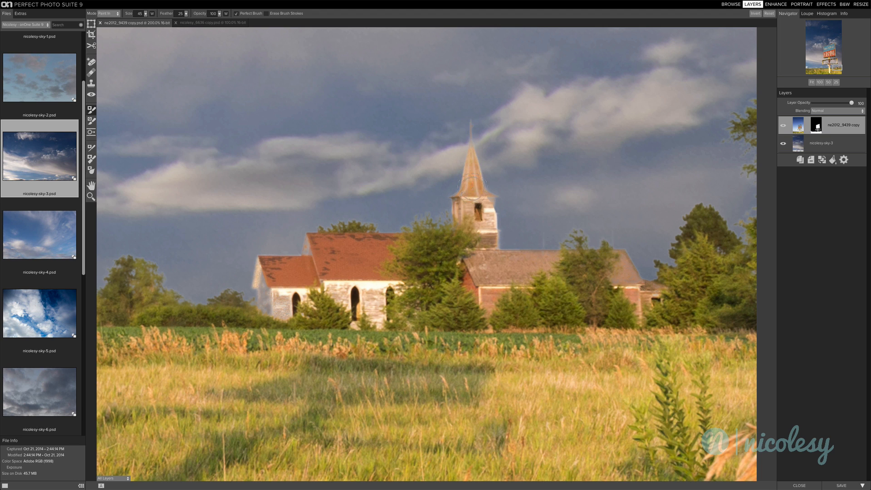
pyautogui.moveTo(470, 187); pyautogui.dragTo(488, 242)
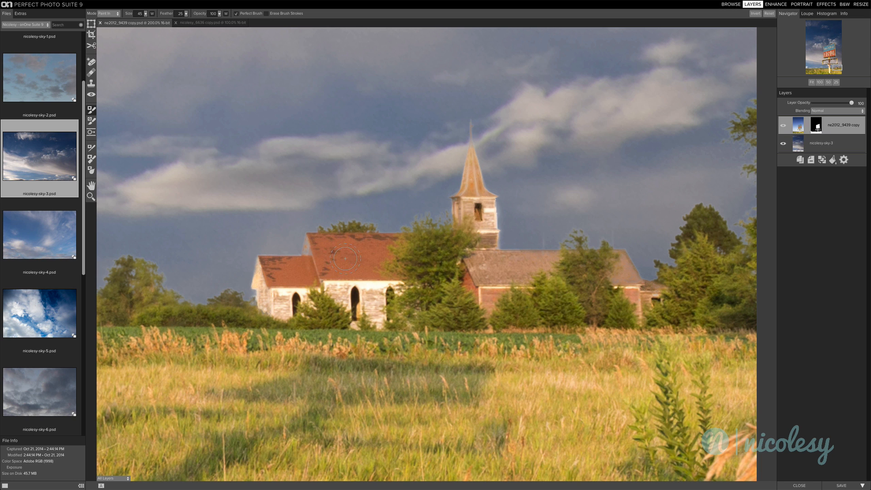
pyautogui.click(811, 82)
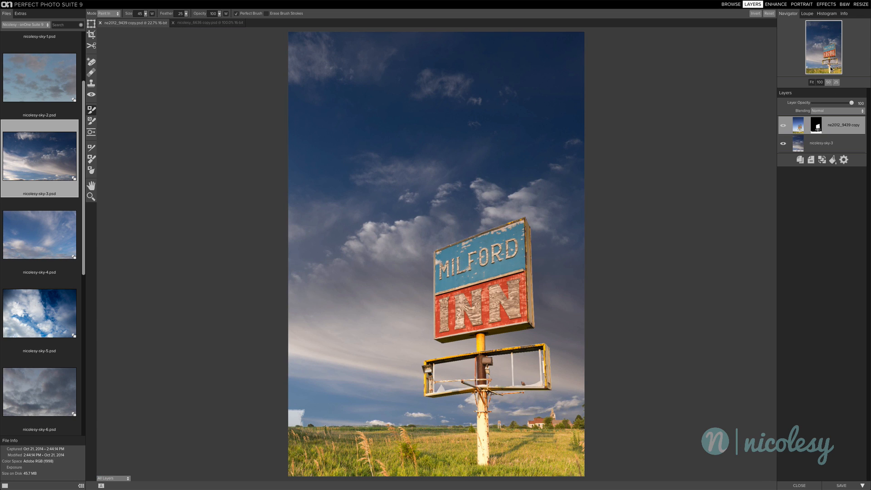